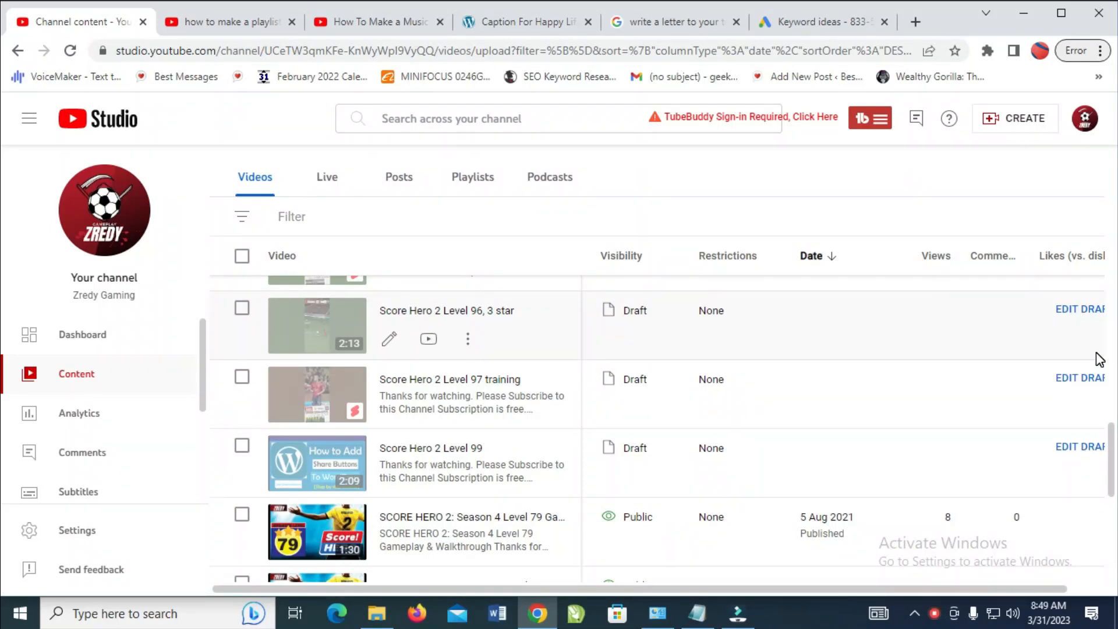
Step the Score Hero 2 Level 96, 3 star draft to Visibility, choose Private, and close
{"action": "scroll", "scroll_direction": "down", "scroll_amount": 3}
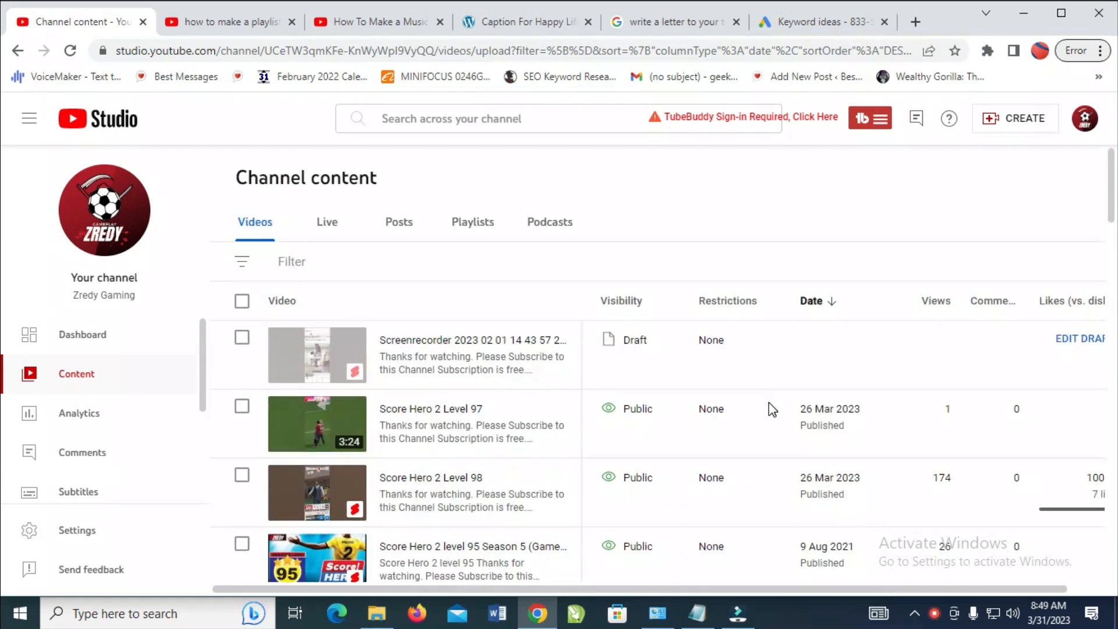
{"action": "scroll", "scroll_direction": "down", "scroll_amount": 3}
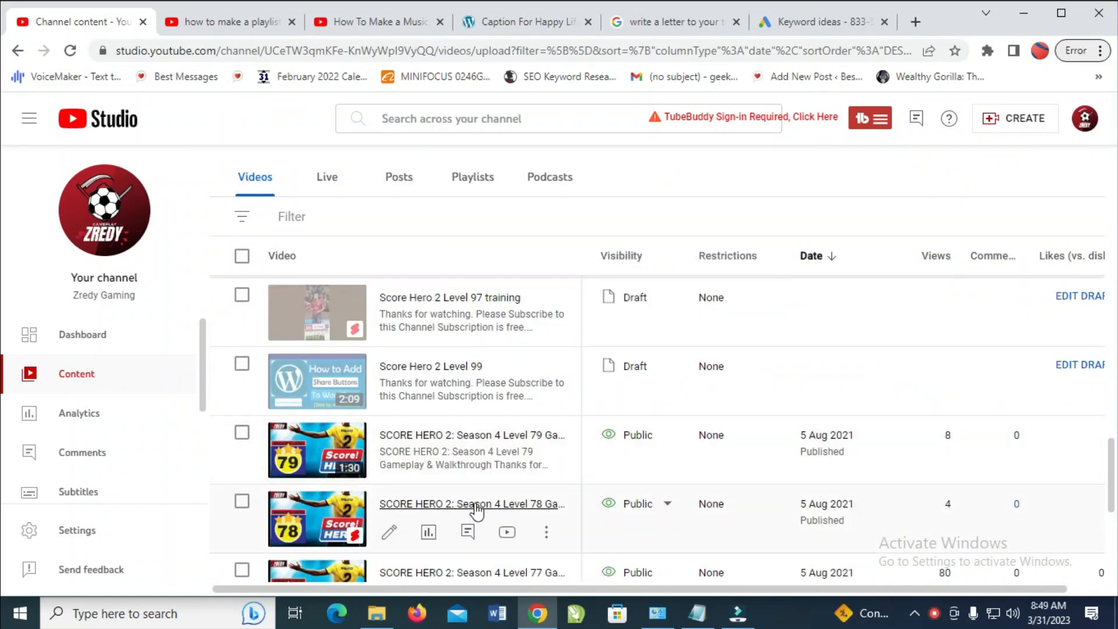
{"action": "scroll", "scroll_direction": "down", "scroll_amount": 3}
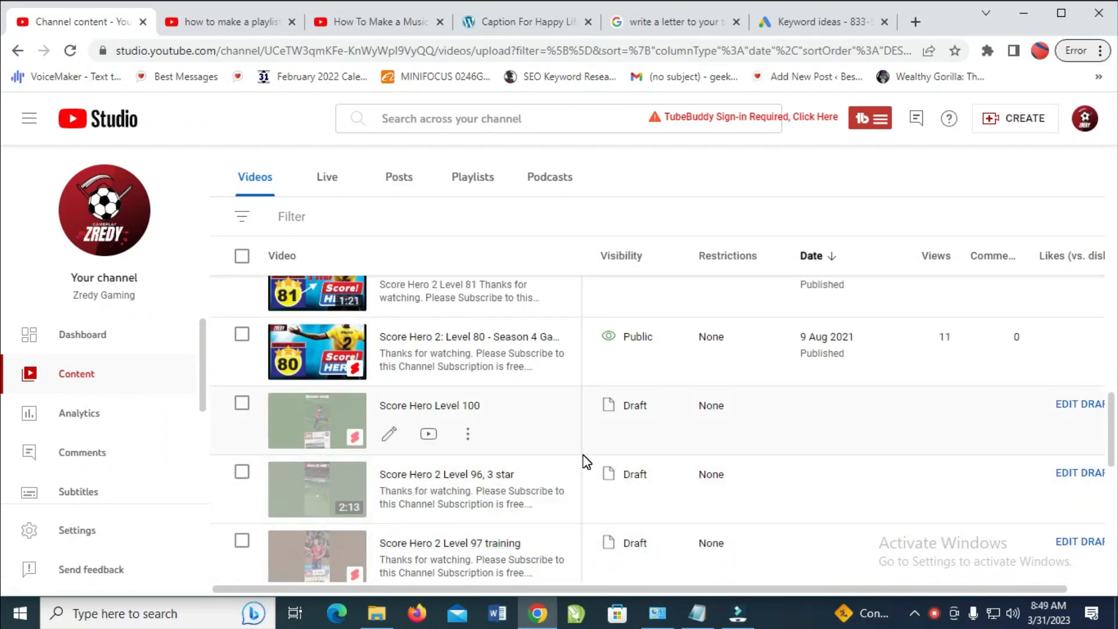
{"action": "mouse_move", "coordinate": [388, 502]}
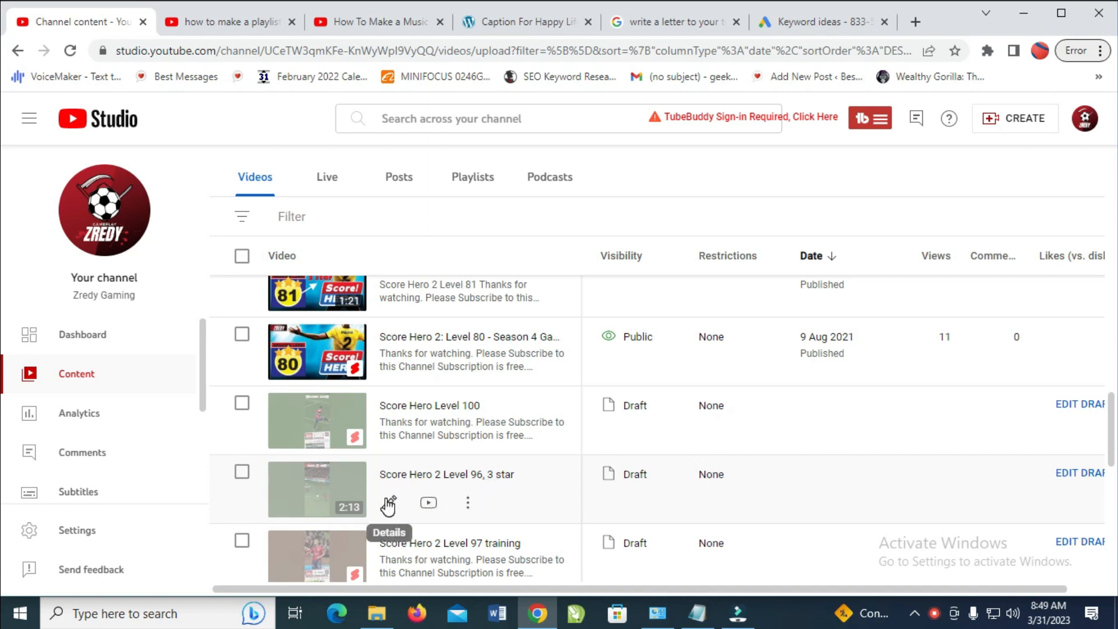
{"action": "left_click", "coordinate": [387, 503]}
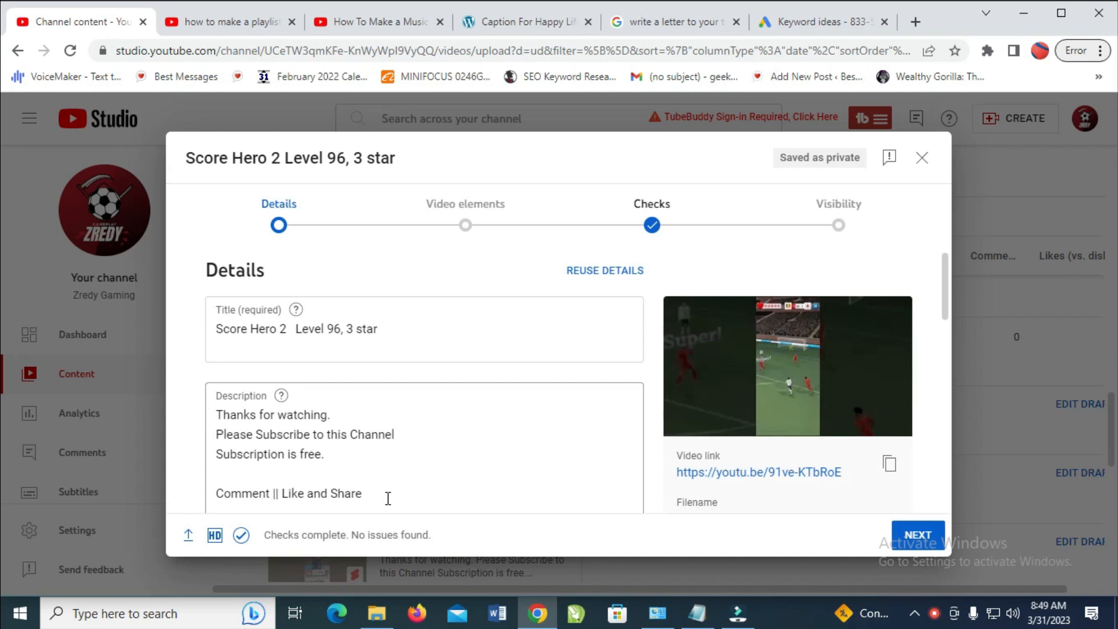
{"action": "scroll", "scroll_direction": "down", "scroll_amount": 3}
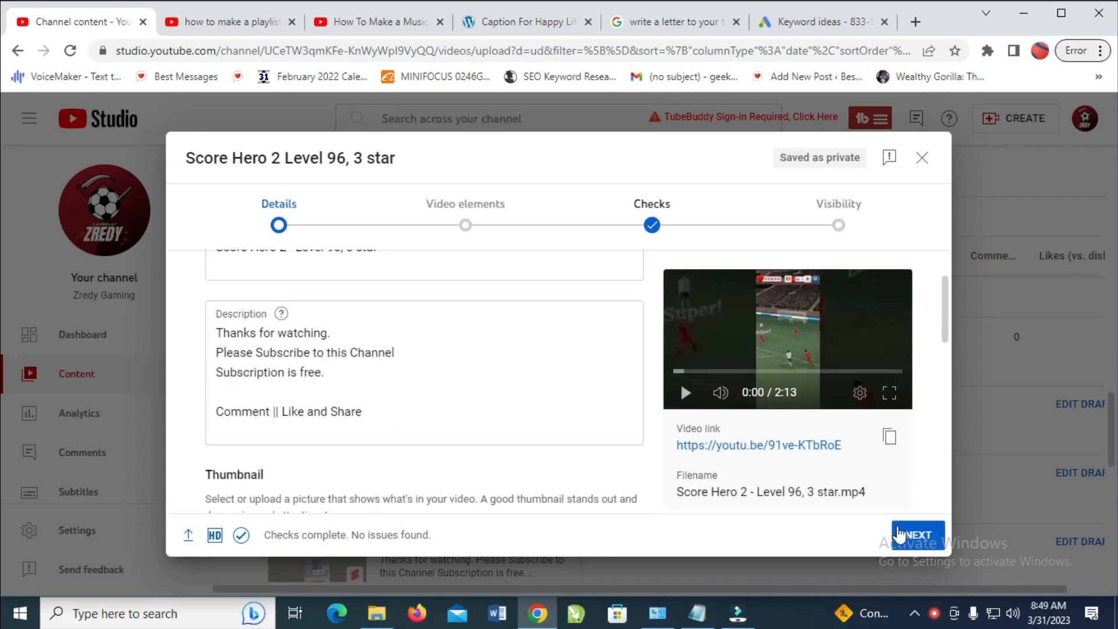
{"action": "left_click", "coordinate": [916, 534]}
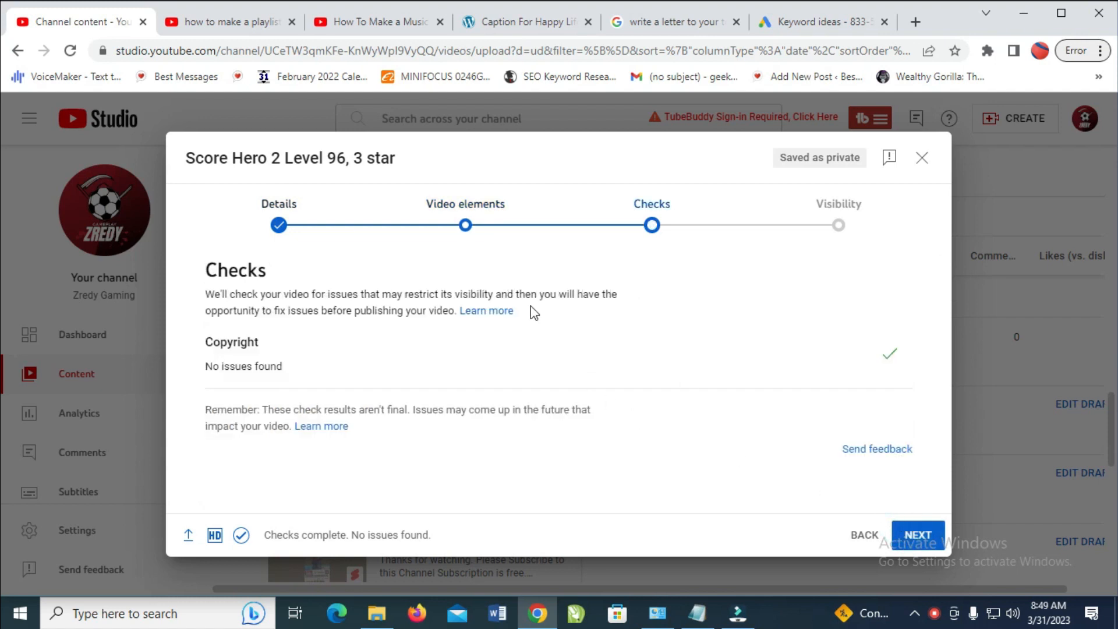
{"action": "mouse_move", "coordinate": [845, 221]}
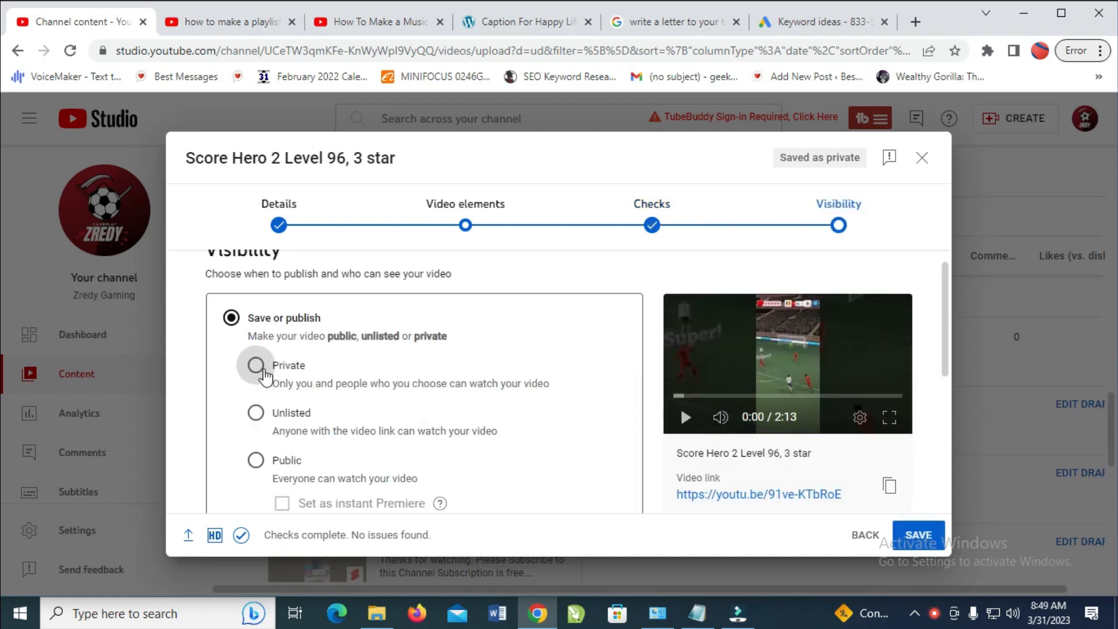
{"action": "left_click", "coordinate": [255, 366]}
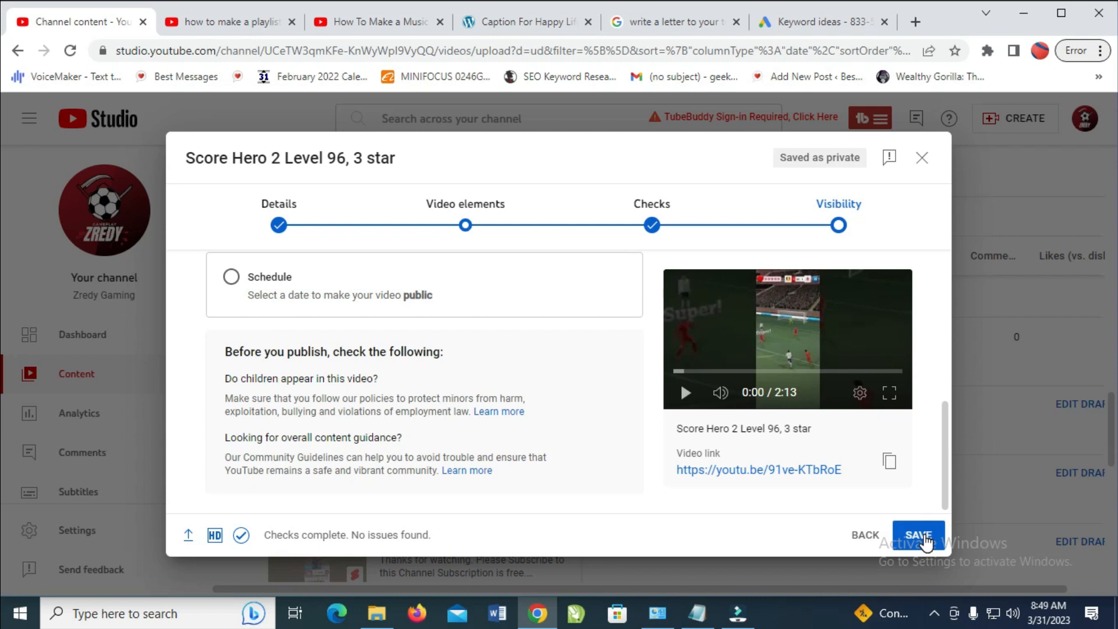
{"action": "mouse_move", "coordinate": [922, 158]}
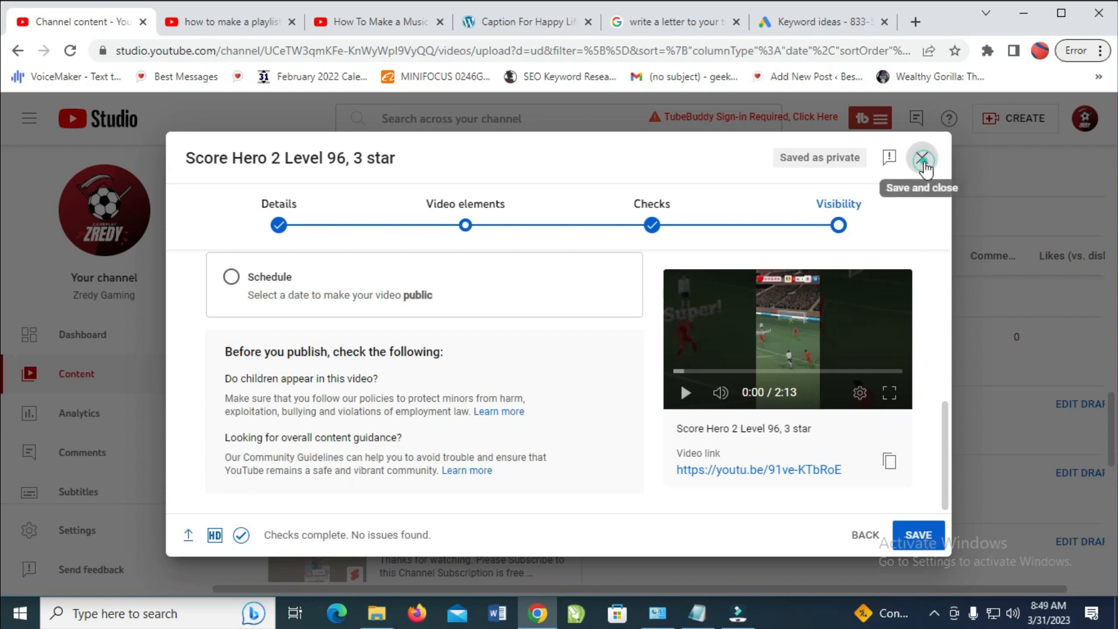
{"action": "left_click", "coordinate": [921, 157]}
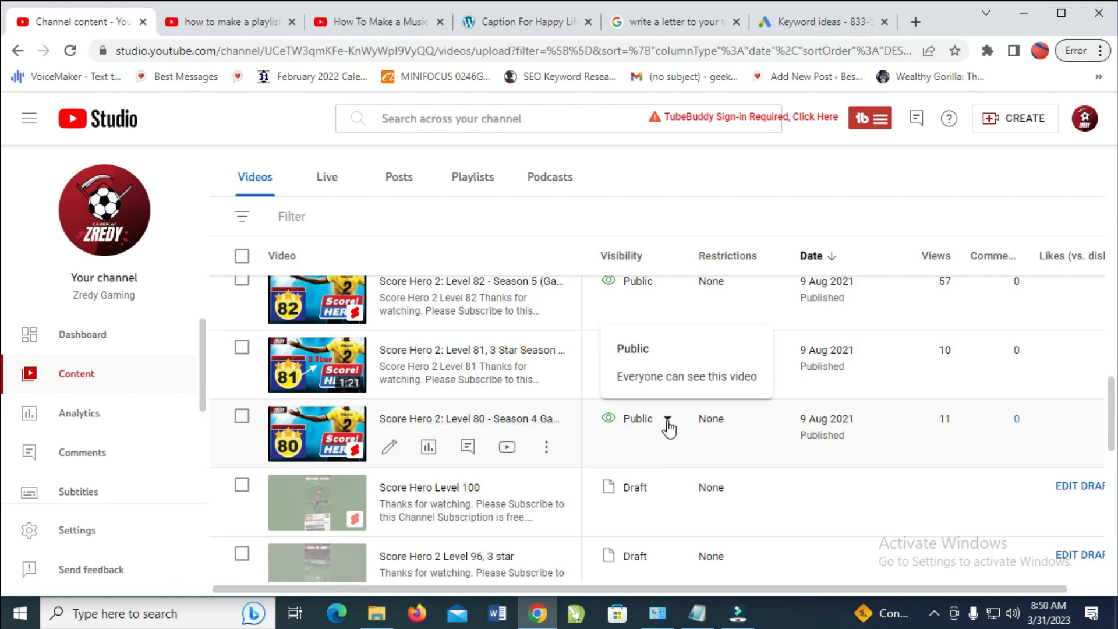
Pick Private in the Level 80 video's Visibility dropdown, then cancel, keeping it Public
{"action": "left_click", "coordinate": [667, 419]}
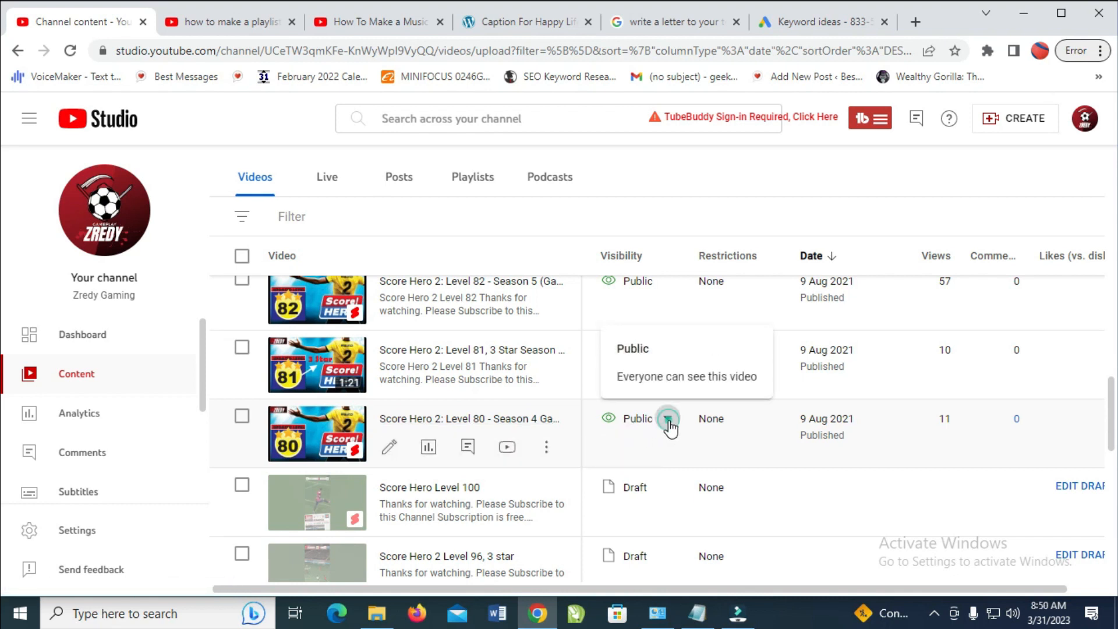
{"action": "left_click", "coordinate": [667, 418]}
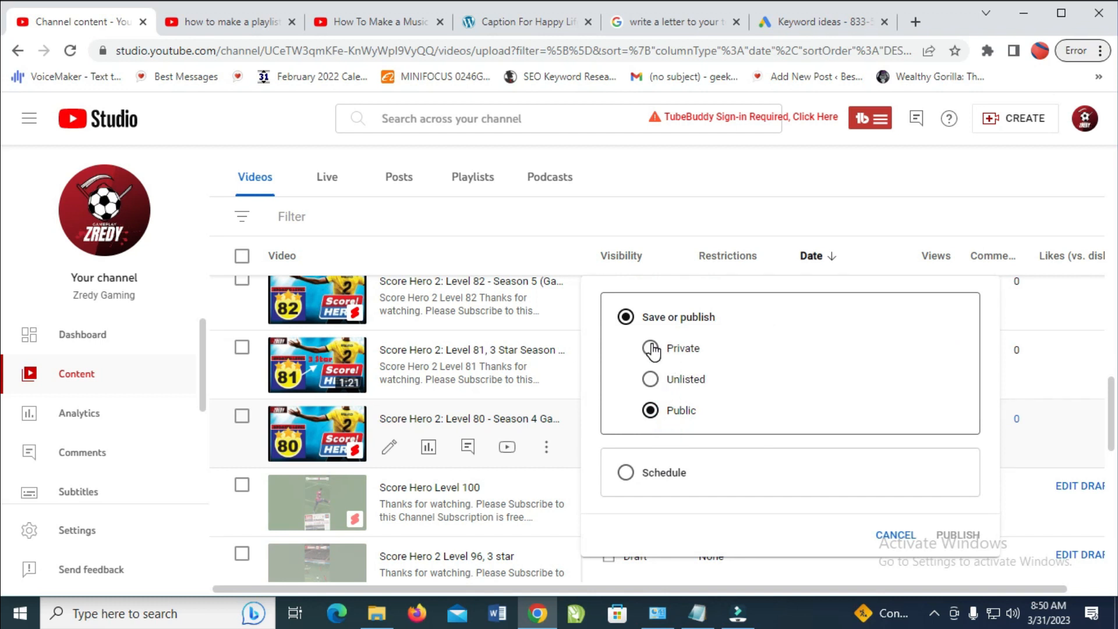
{"action": "left_click", "coordinate": [649, 349]}
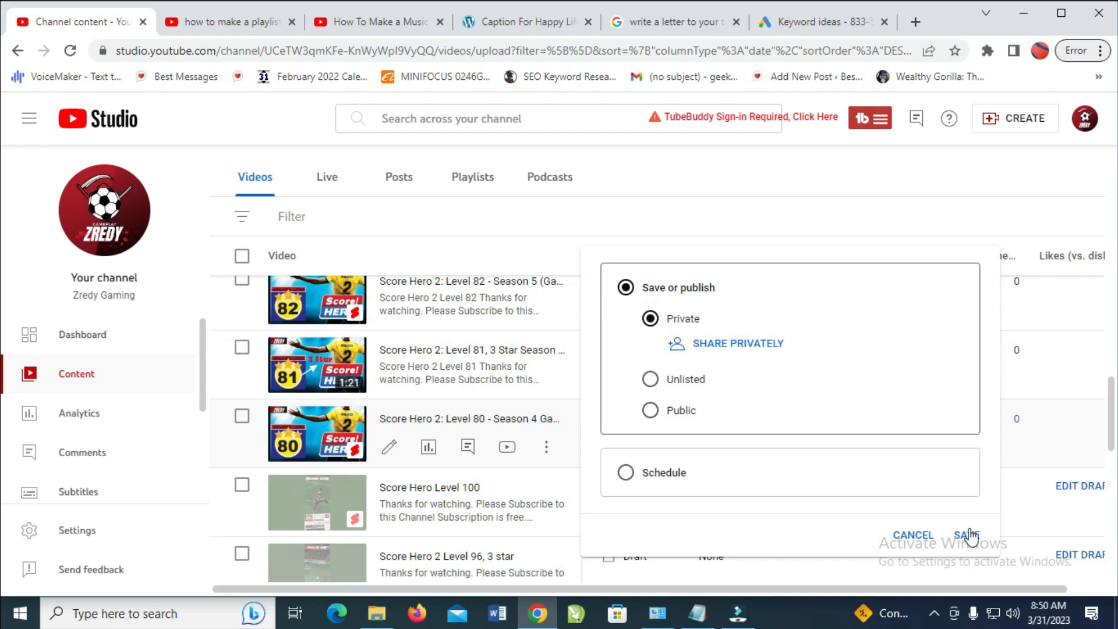
{"action": "mouse_move", "coordinate": [926, 536]}
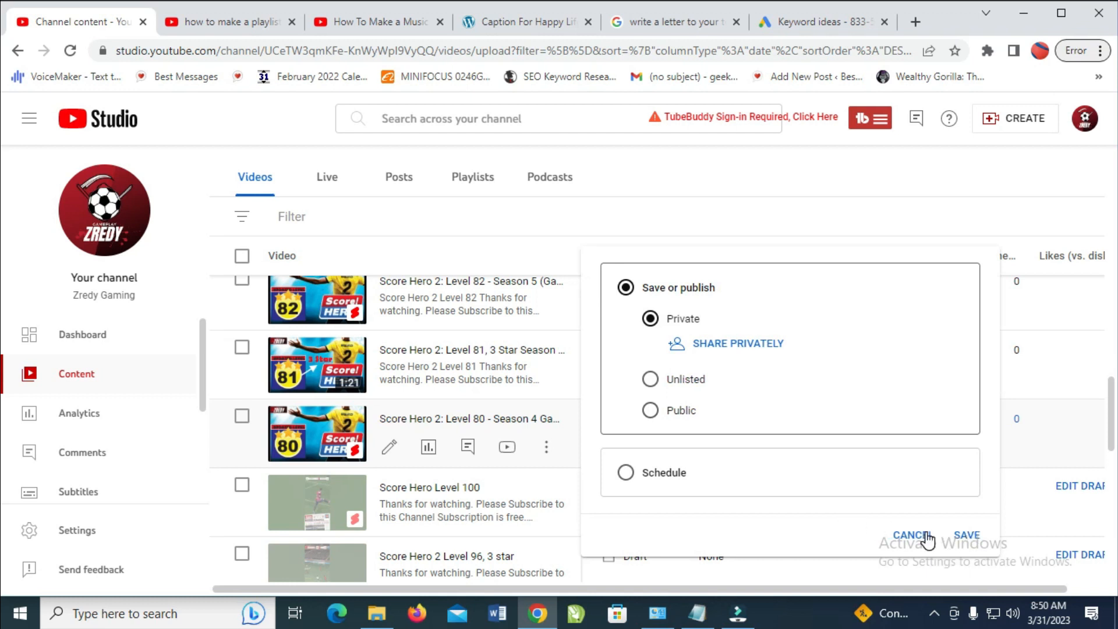
{"action": "left_click", "coordinate": [909, 534]}
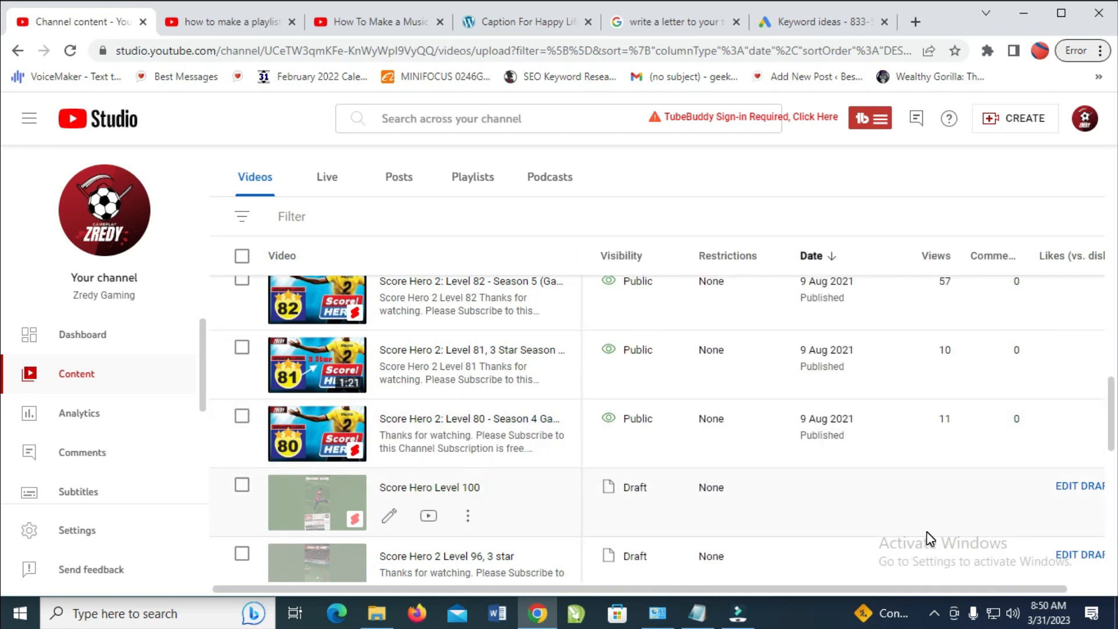